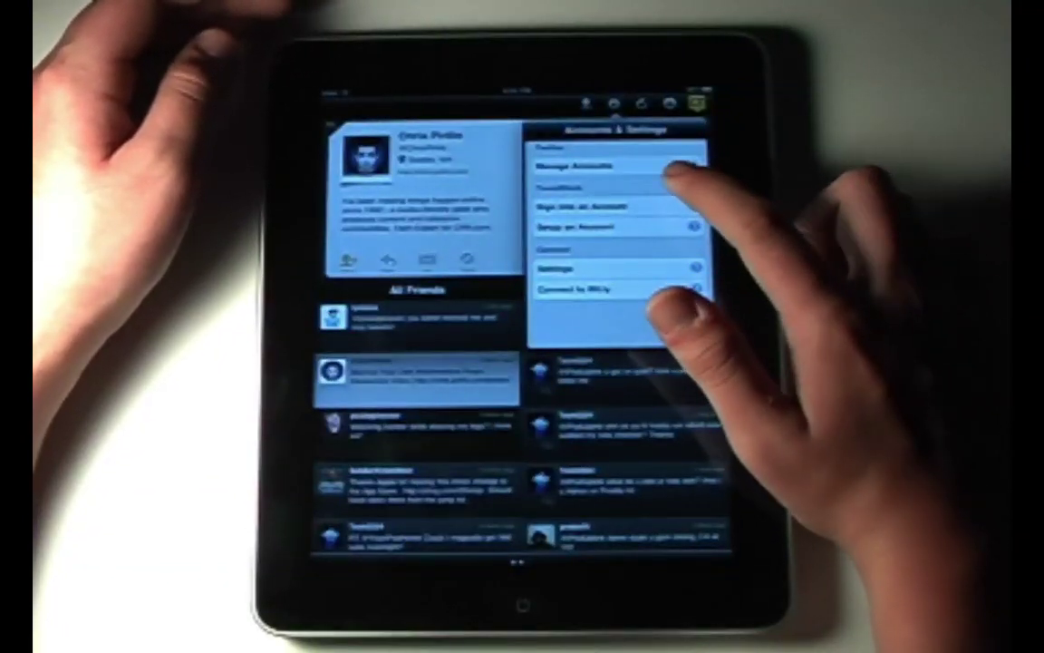
# - Open TweetDeck's general settings and scroll through Composer, Photo Service and General options
pyautogui.click(603, 268)
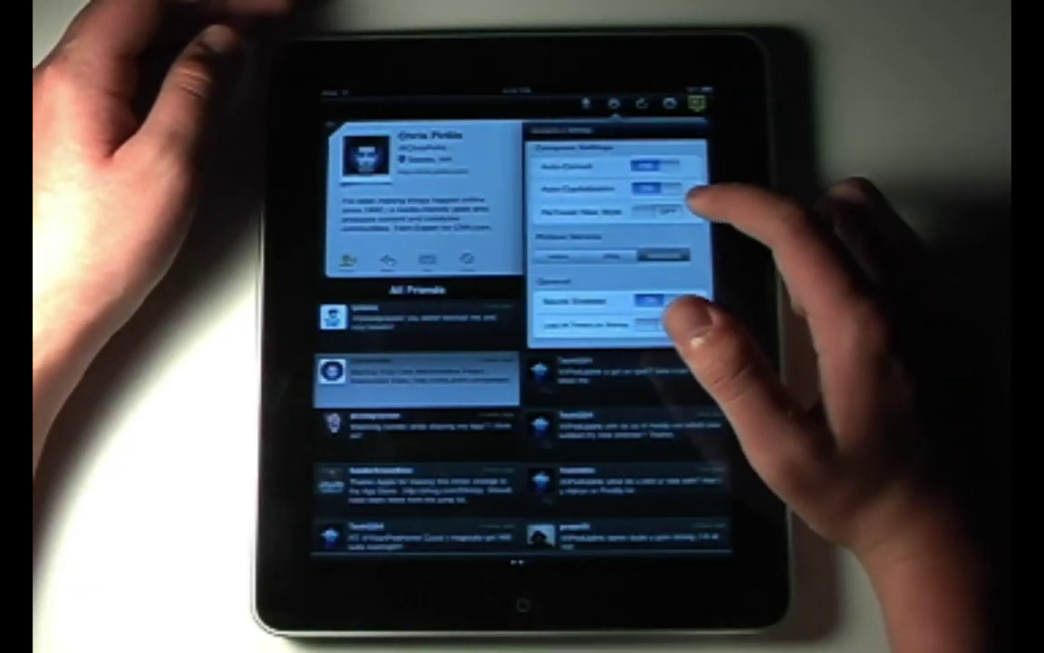
pyautogui.scroll(-3)
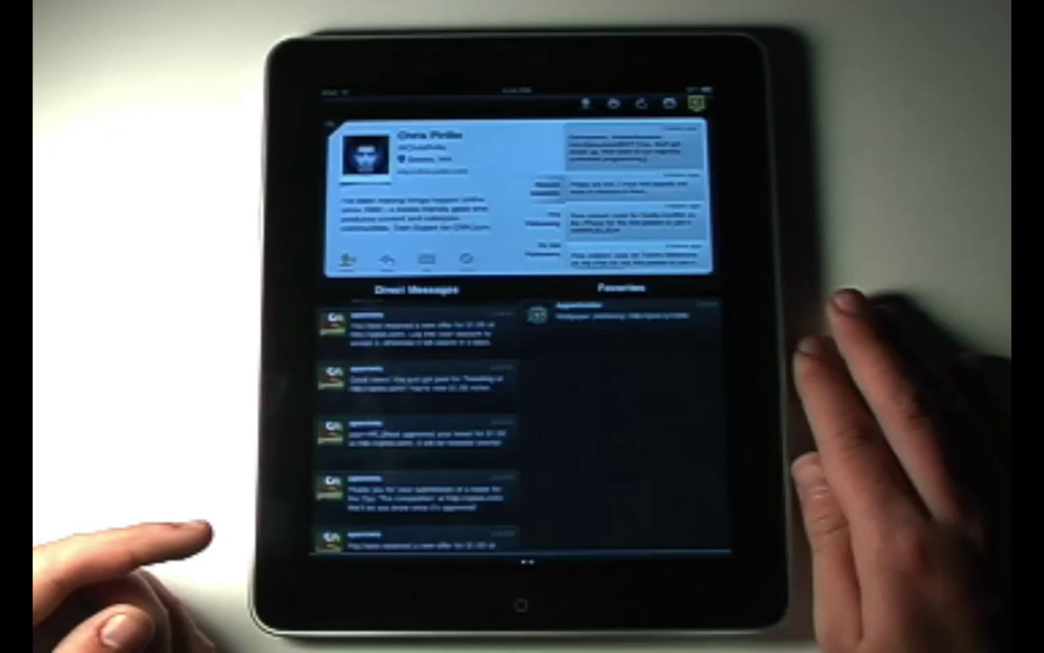
# - Add a Favorites column beside the Direct Messages column
pyautogui.click(621, 331)
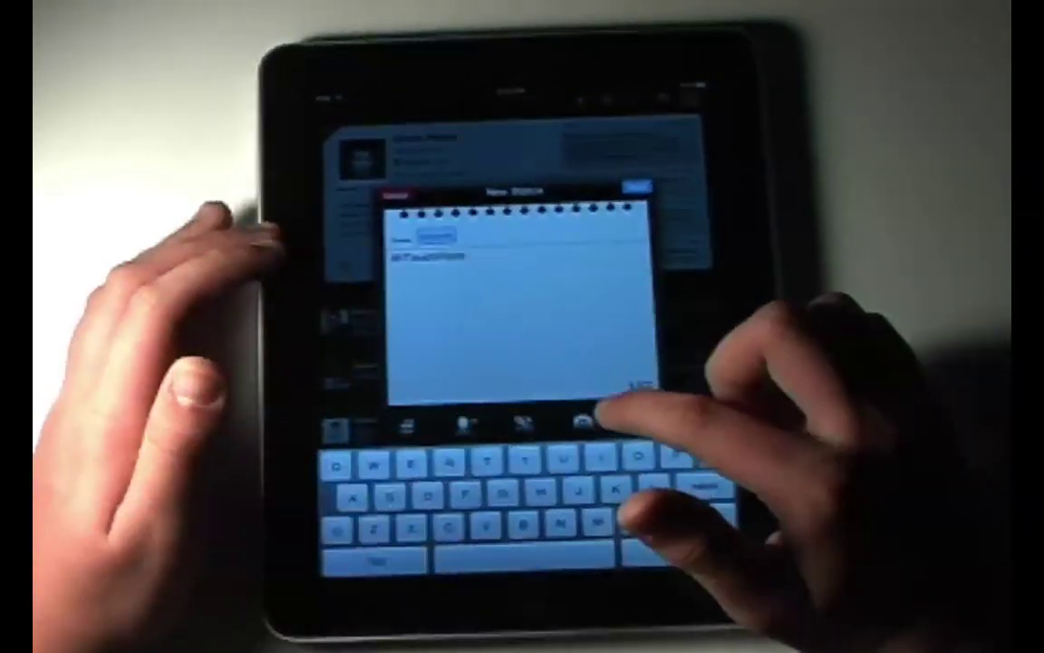
# - Open the Photo Albums picker from the status composer to attach a photo
pyautogui.click(581, 423)
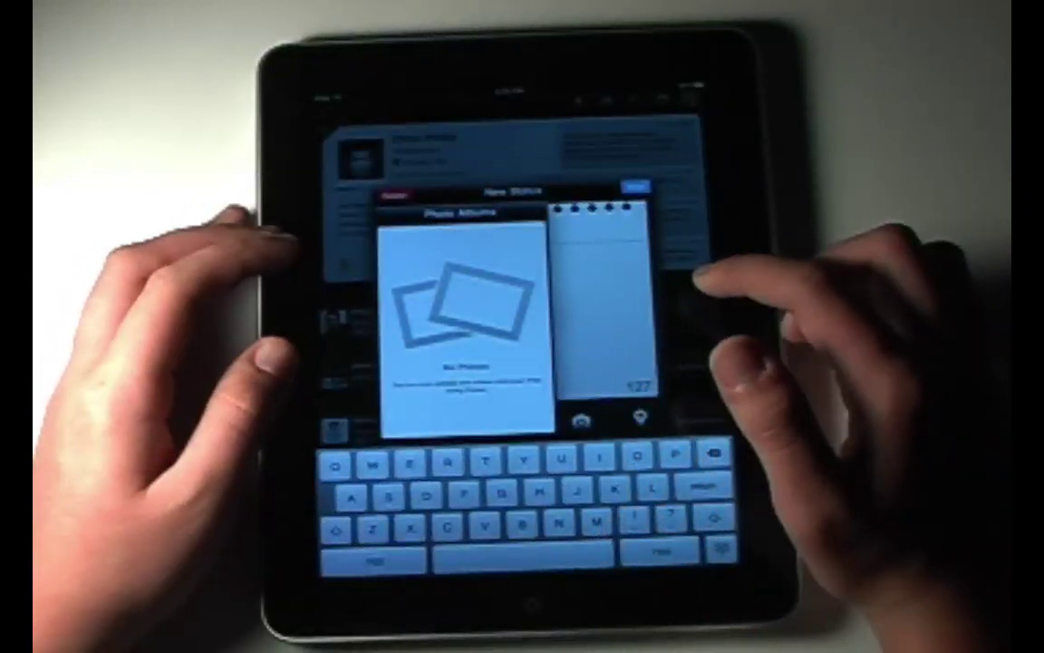